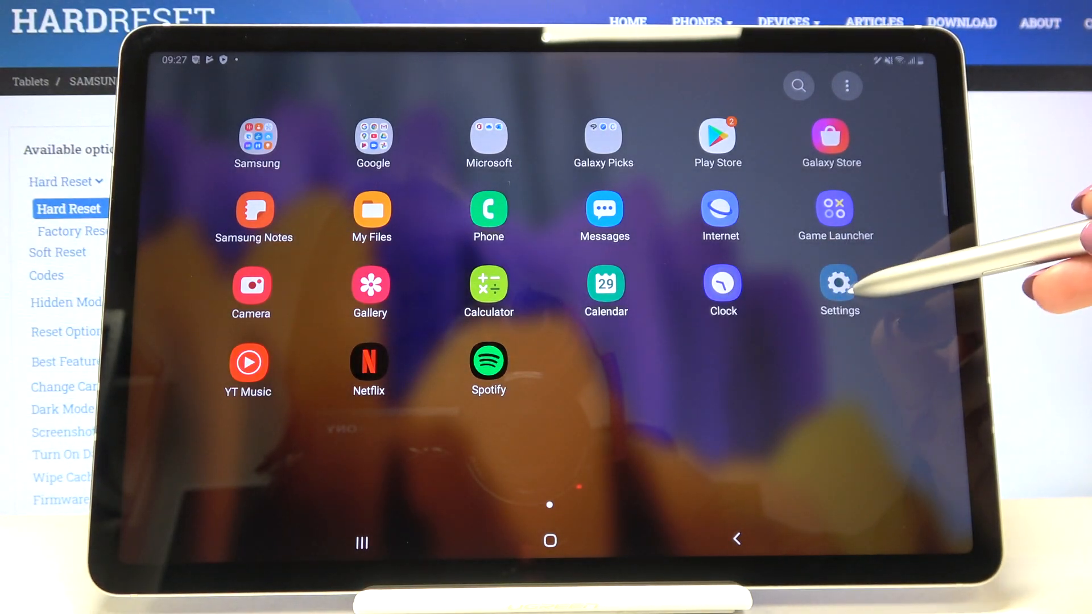
Launch the Settings app from the app drawer.
{"action": "left_click", "coordinate": [838, 282]}
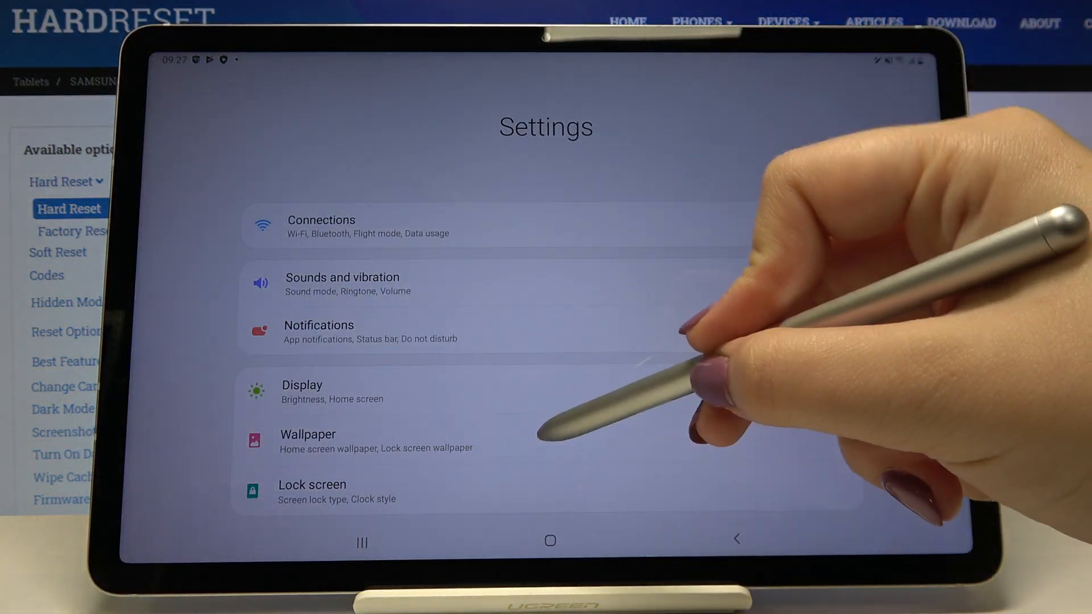
Go to the Wallpaper page showing current lock and home screen previews.
{"action": "left_click", "coordinate": [308, 433]}
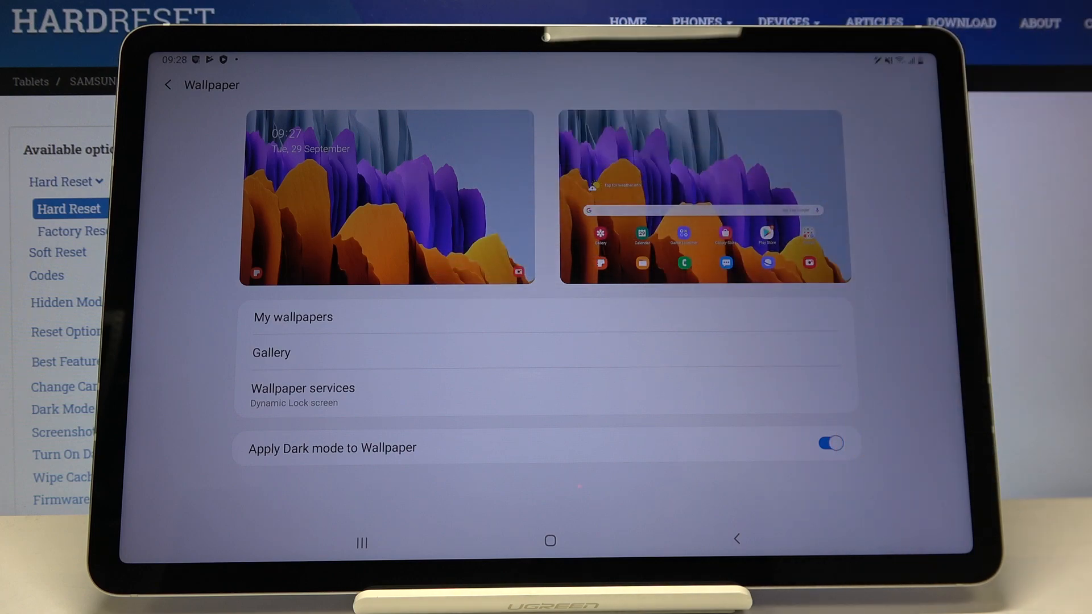
Turn off 'Apply Dark mode to Wallpaper' and go to the My wallpapers collection.
{"action": "left_click", "coordinate": [830, 443]}
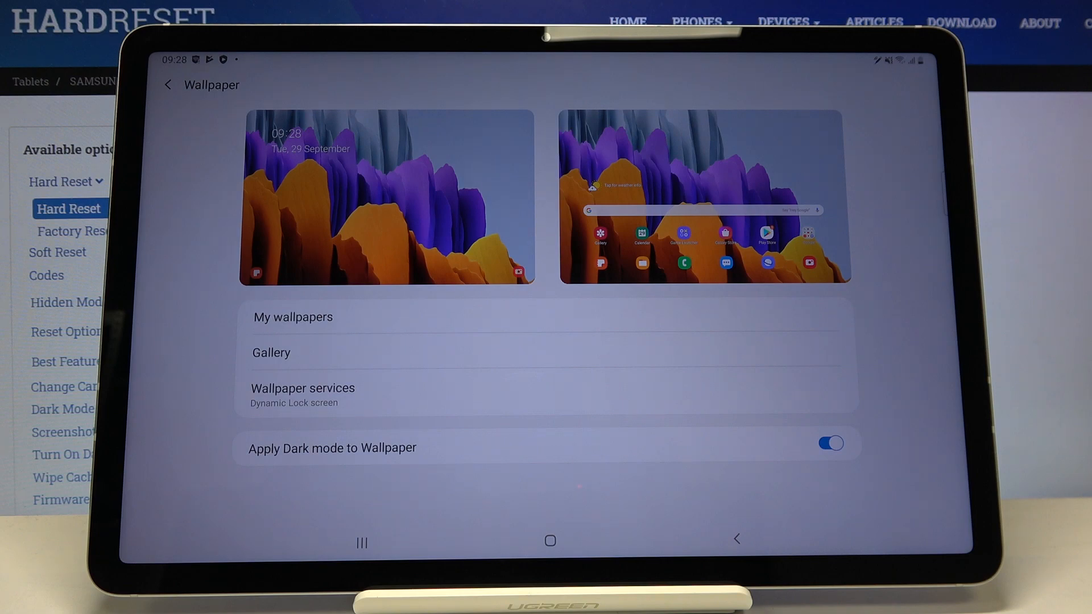
{"action": "mouse_move", "coordinate": [905, 390]}
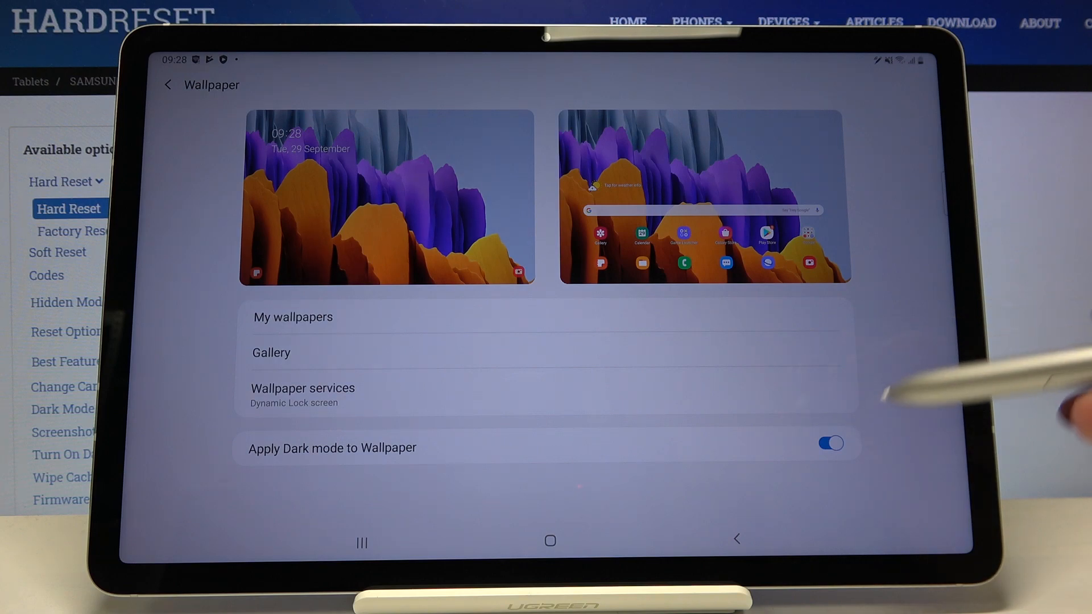
{"action": "left_click", "coordinate": [830, 443]}
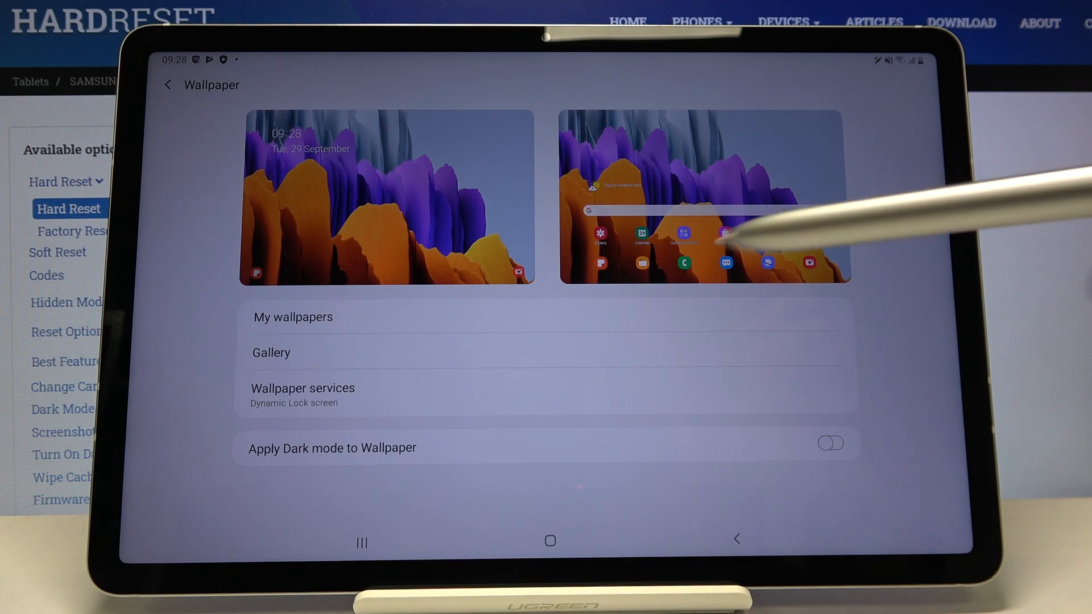
{"action": "left_click", "coordinate": [292, 317]}
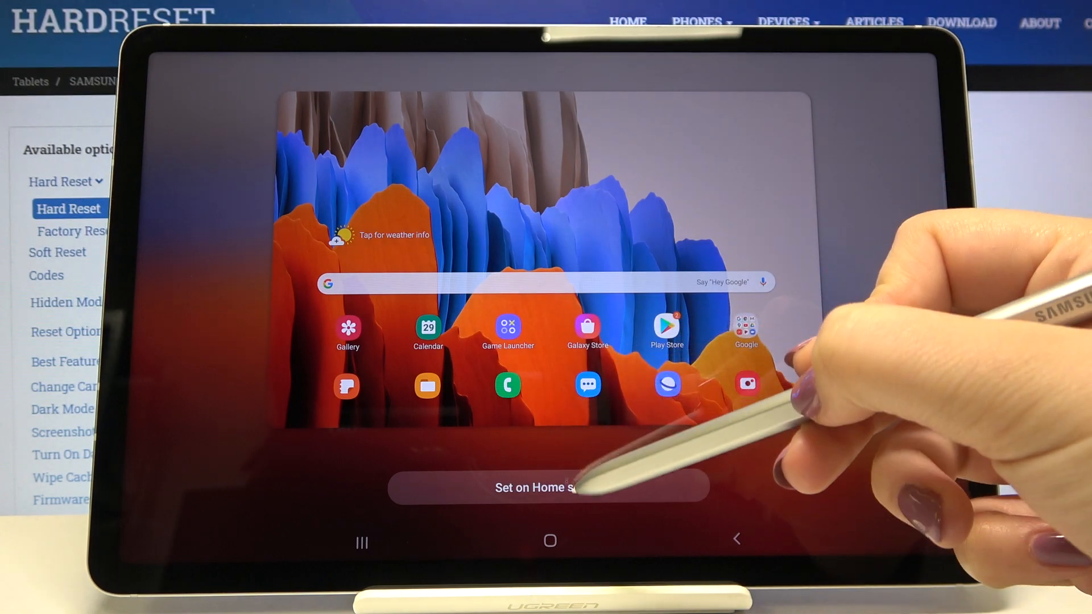
Set the blue-and-orange preloaded image on the Home screen only.
{"action": "left_click", "coordinate": [550, 487]}
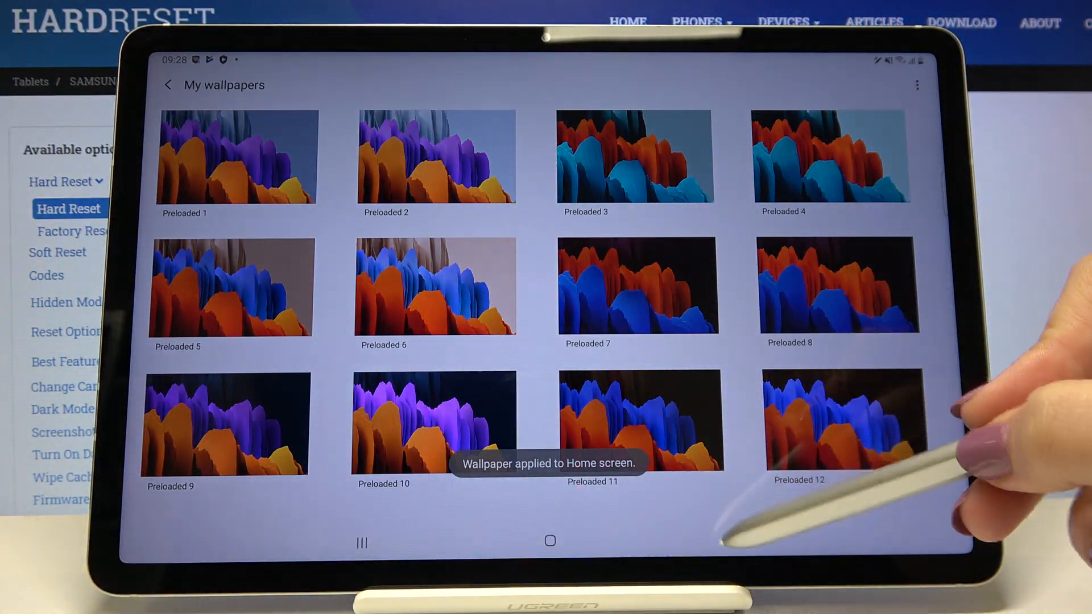
Back out of Wallpaper settings to the home screen showing the new wallpaper.
{"action": "left_click", "coordinate": [167, 85]}
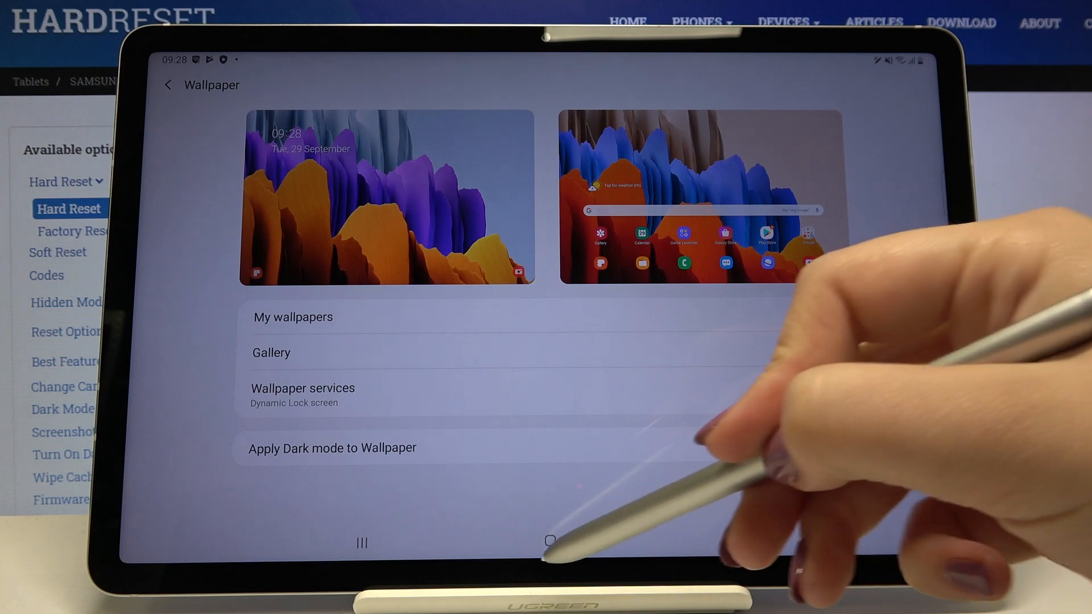
{"action": "left_click", "coordinate": [550, 541]}
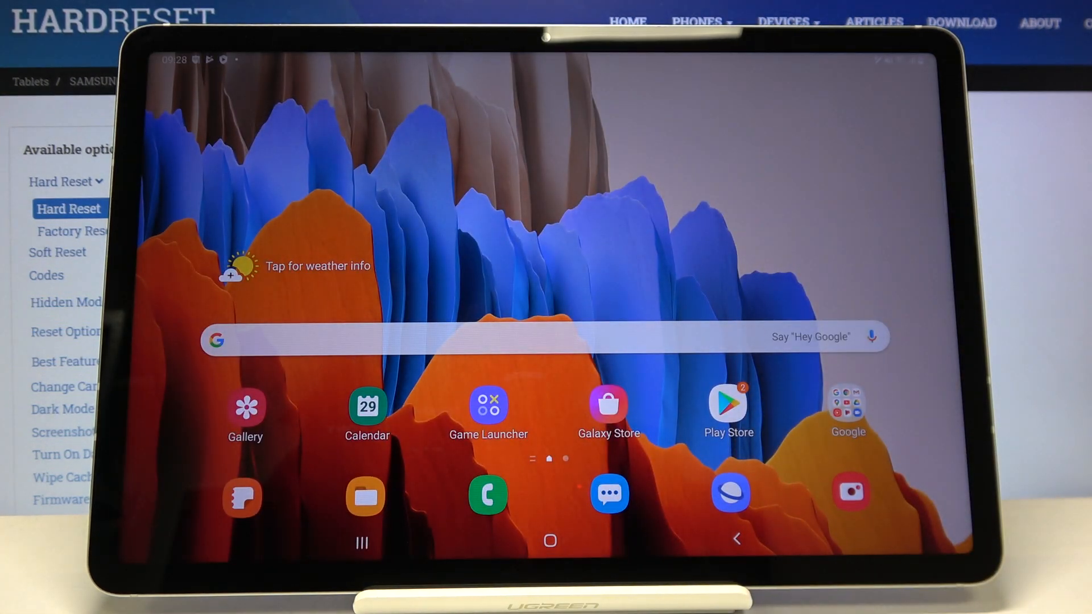